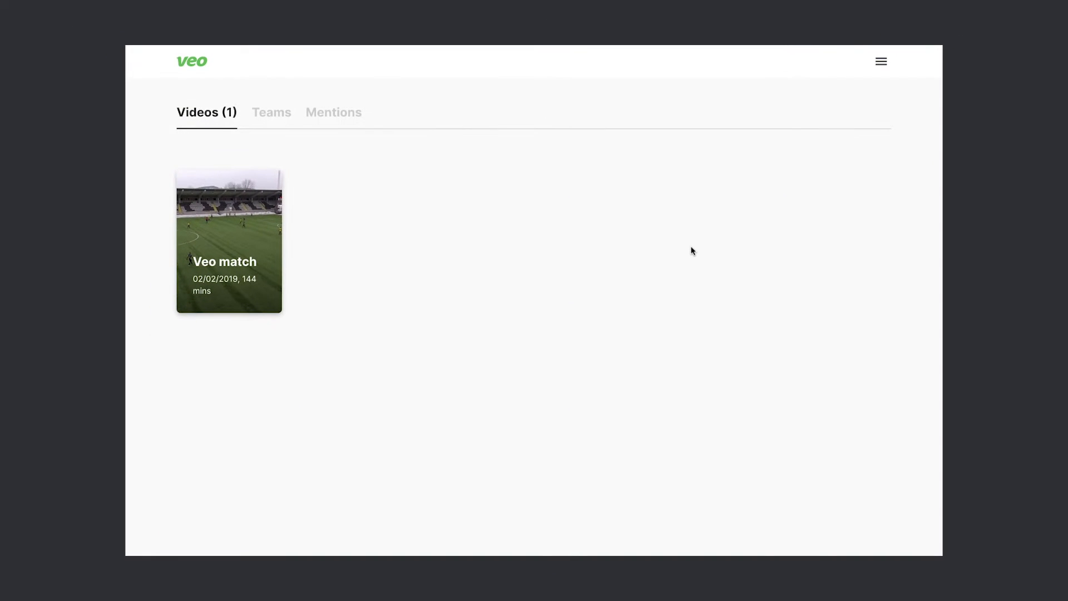
mouse_move(272, 113)
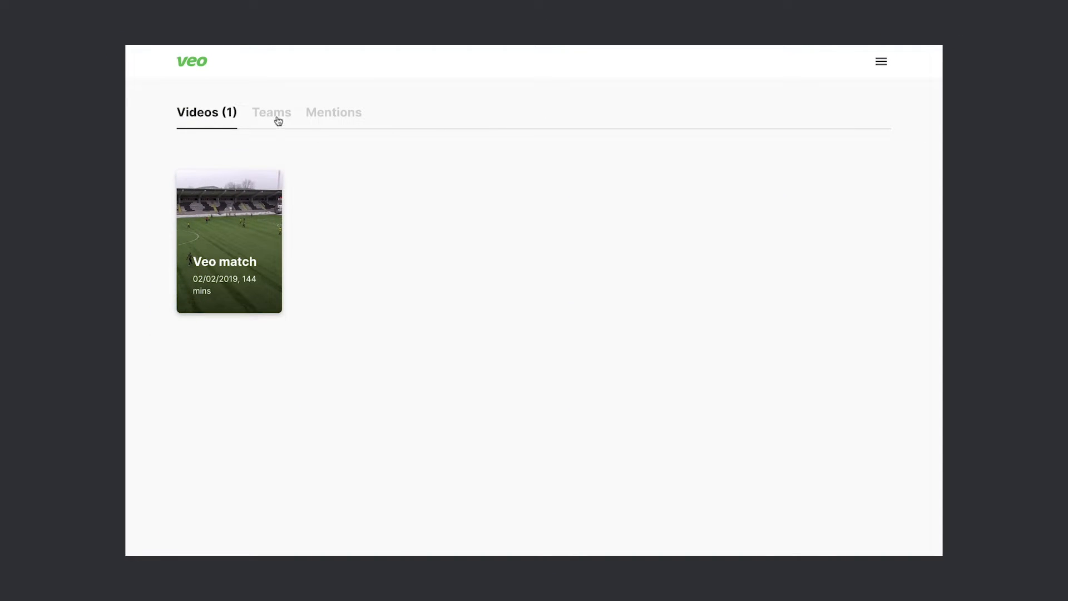
- Go to the Teams overview, which shows no team memberships yet
click(272, 112)
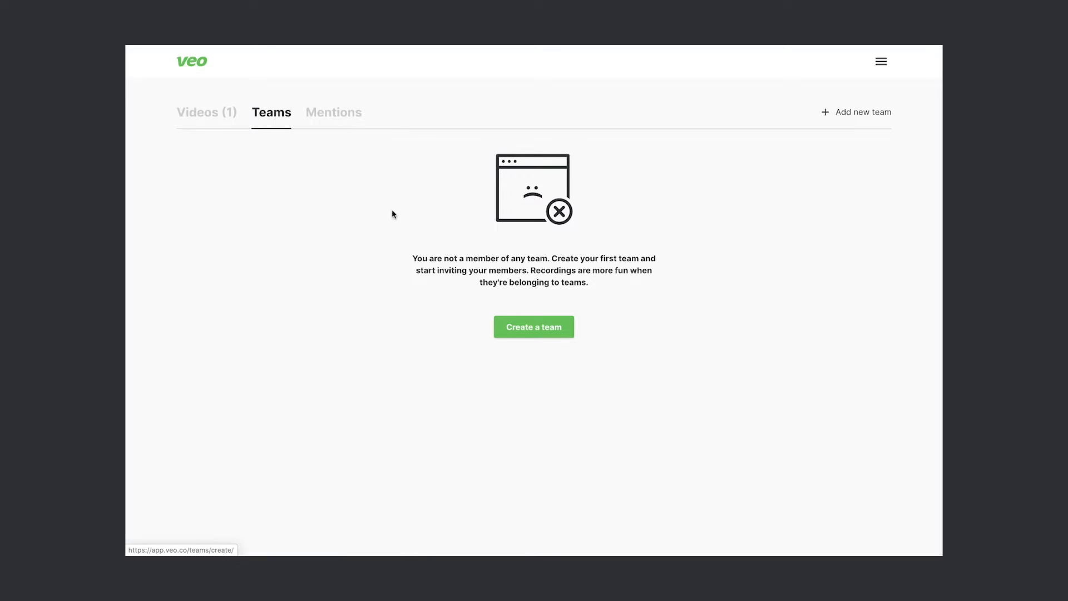
- Create female team 'Veo team 1' in Veo Sport, joining as coach with admin rights
click(532, 326)
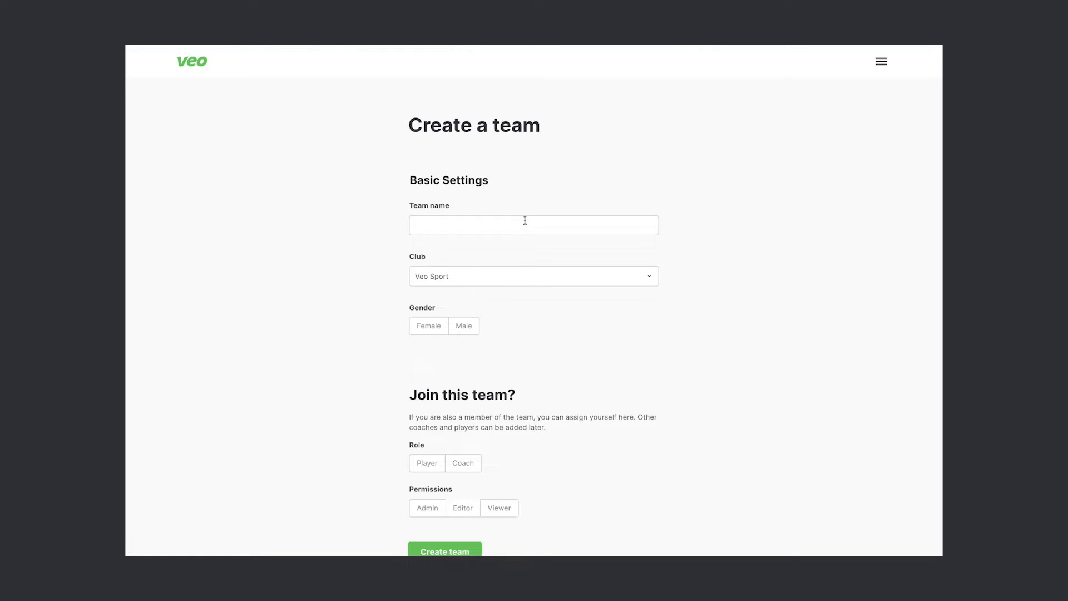
text(Veo te)
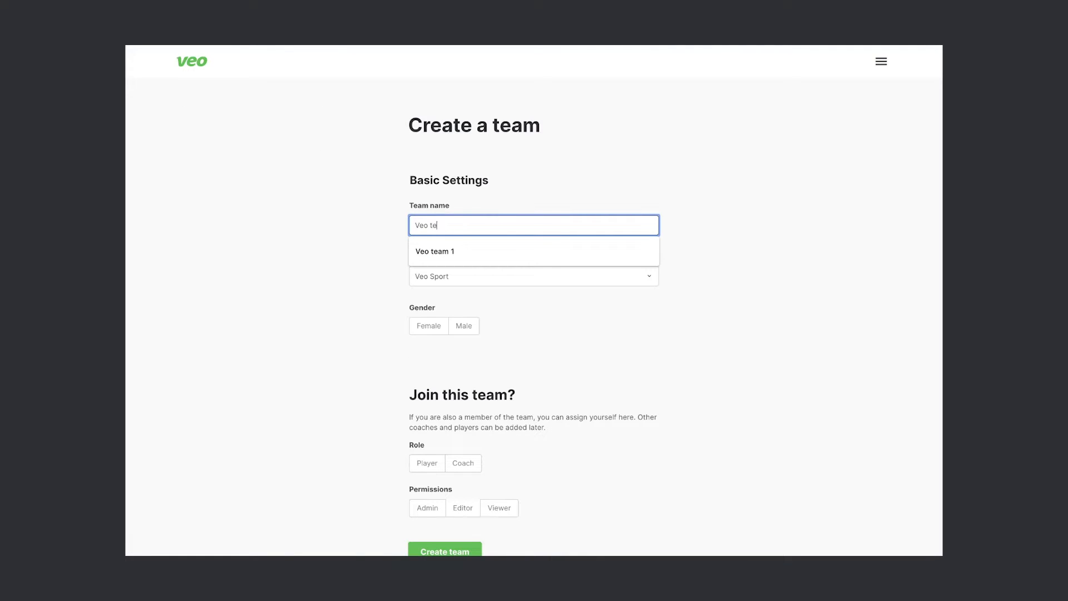
click(533, 250)
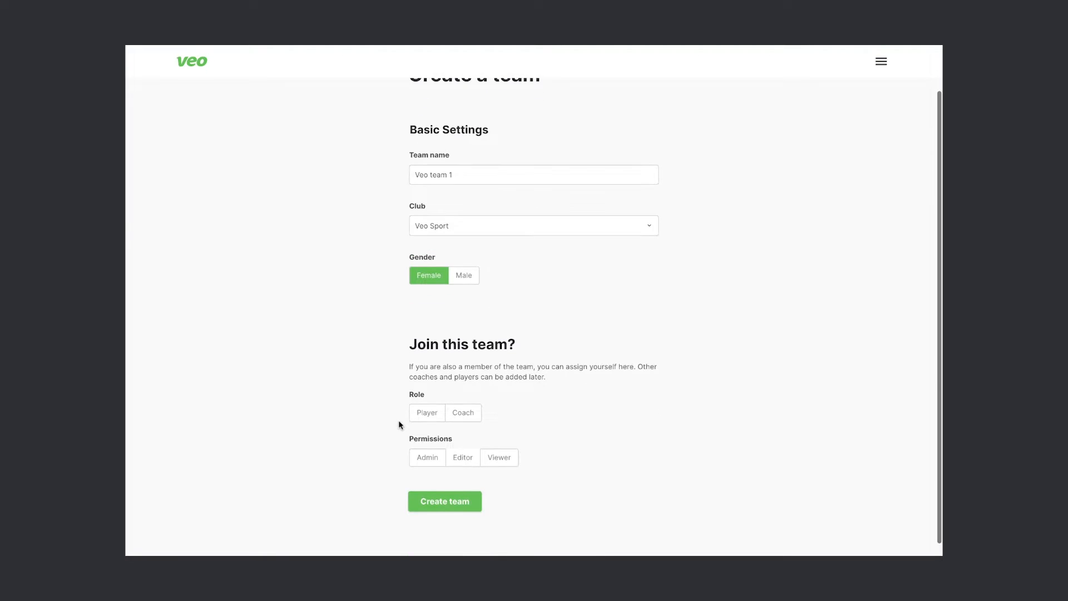
click(463, 412)
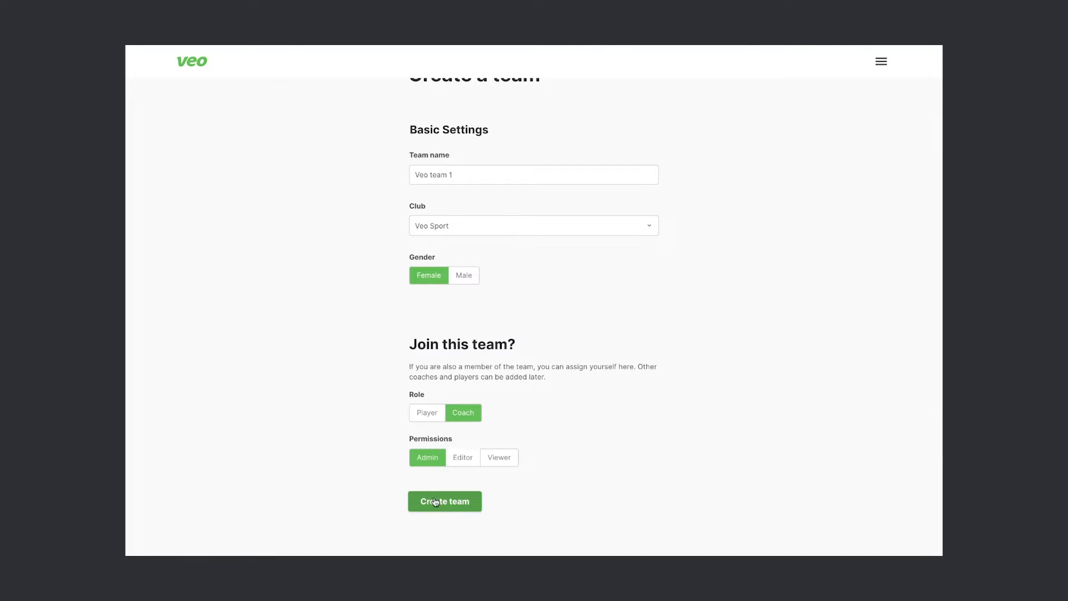
click(444, 502)
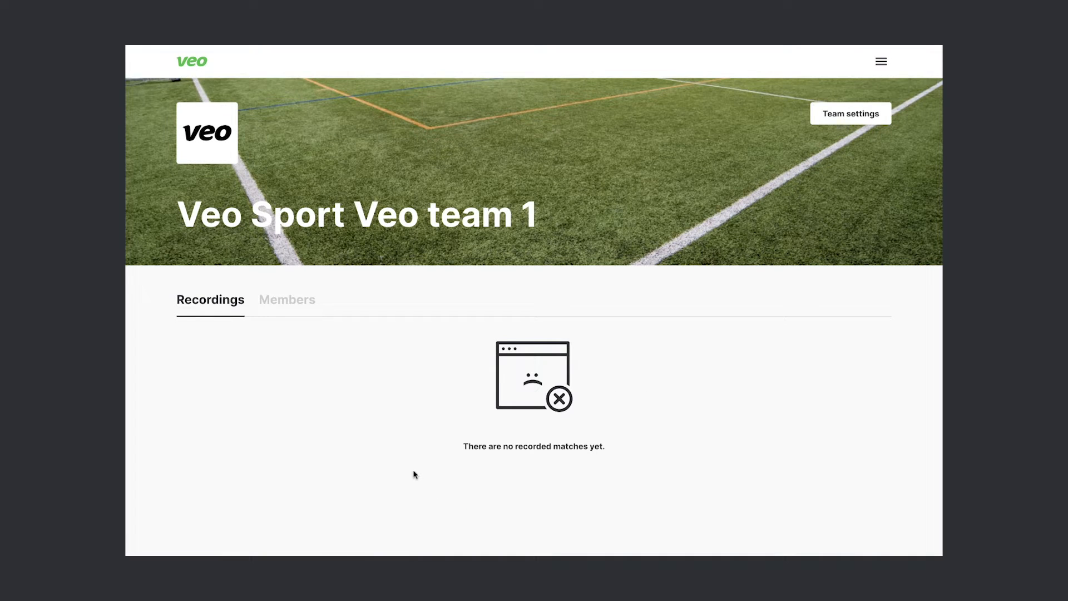
click(287, 300)
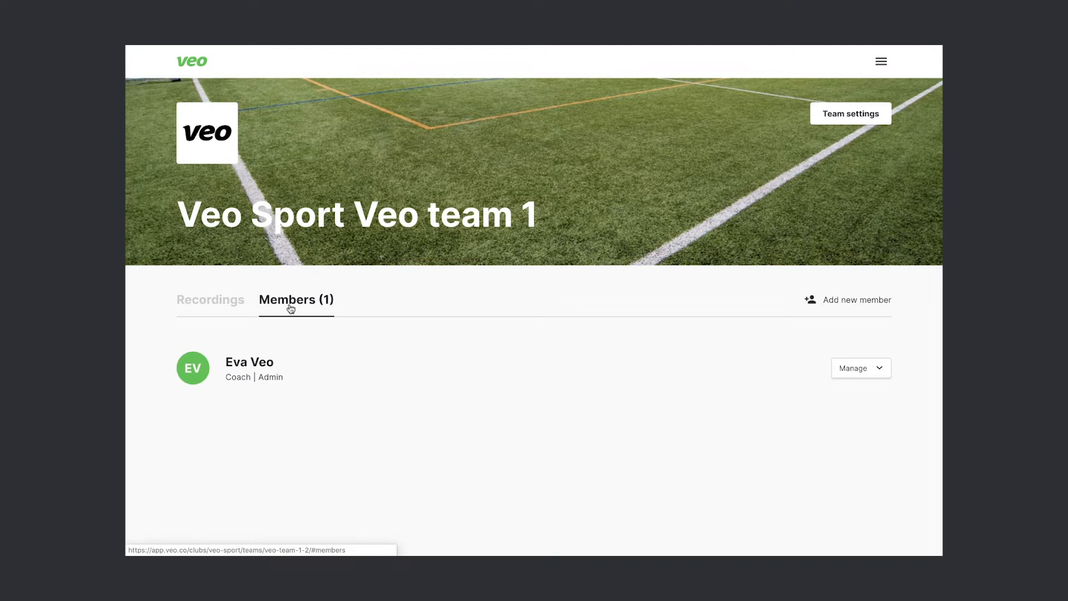
mouse_move(699, 315)
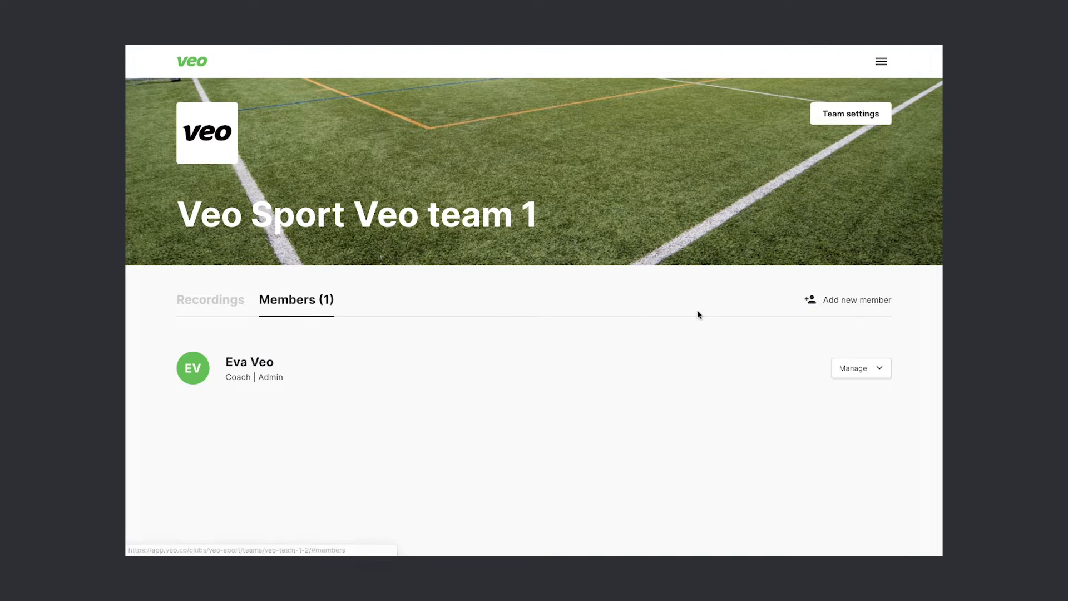
click(856, 299)
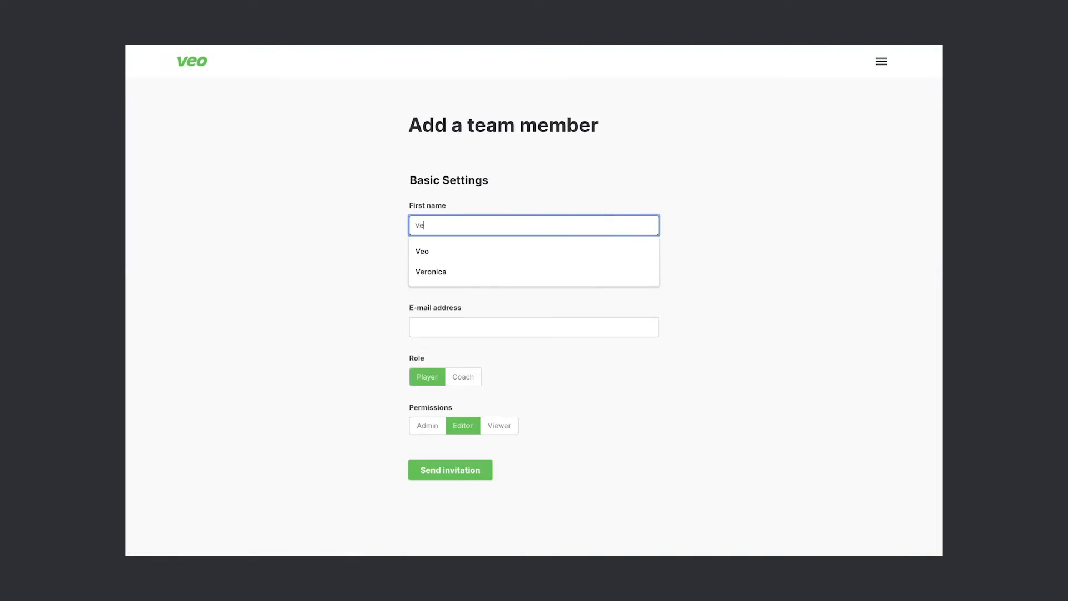
click(422, 250)
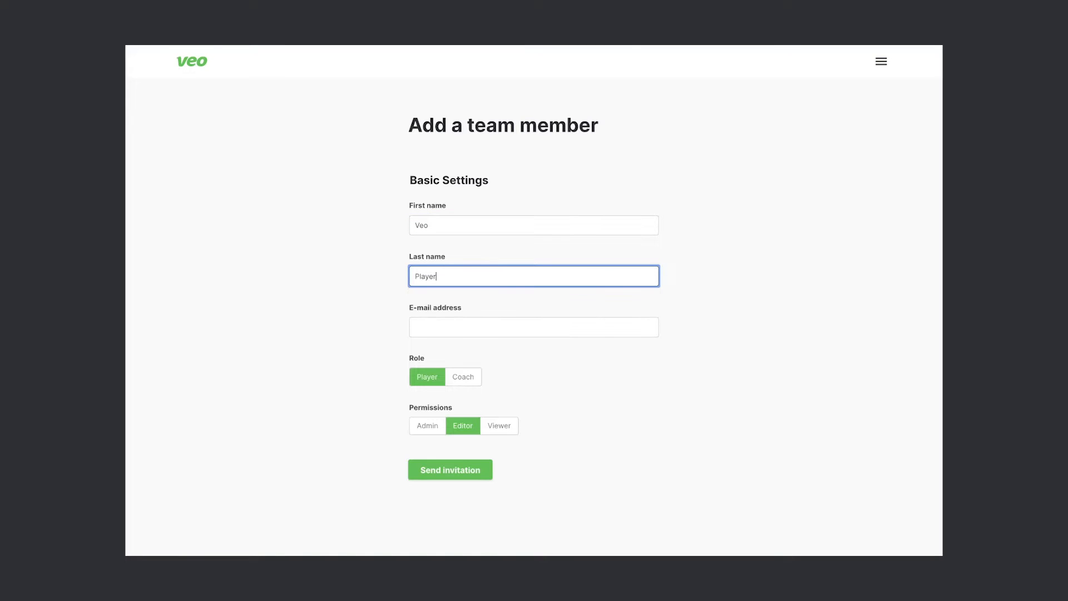
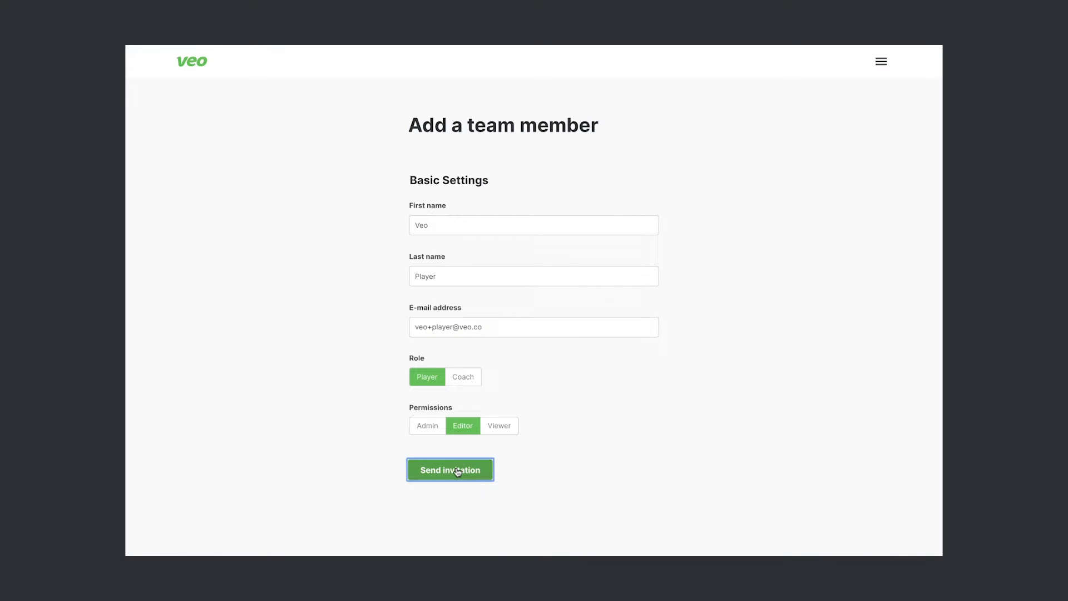
click(450, 470)
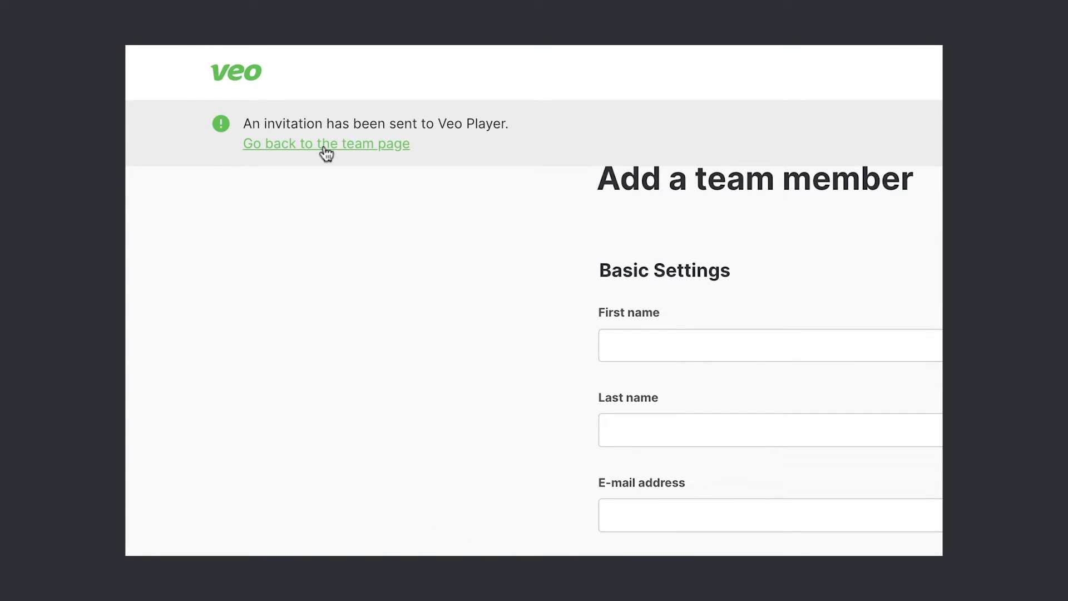
- Back on the team page, change Veo Player's permission from editor to viewer
click(326, 144)
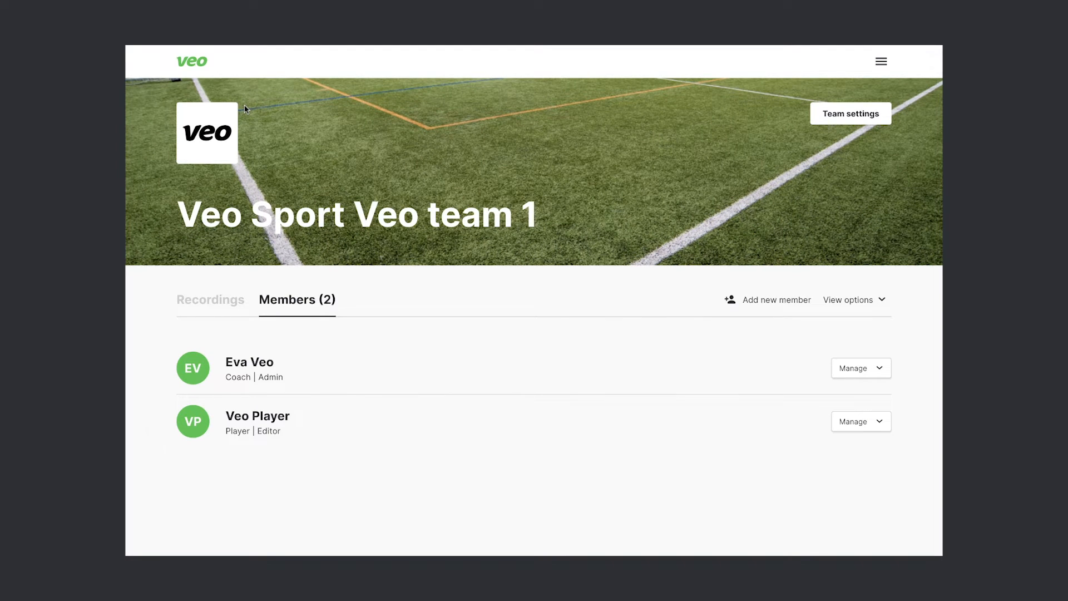
click(861, 420)
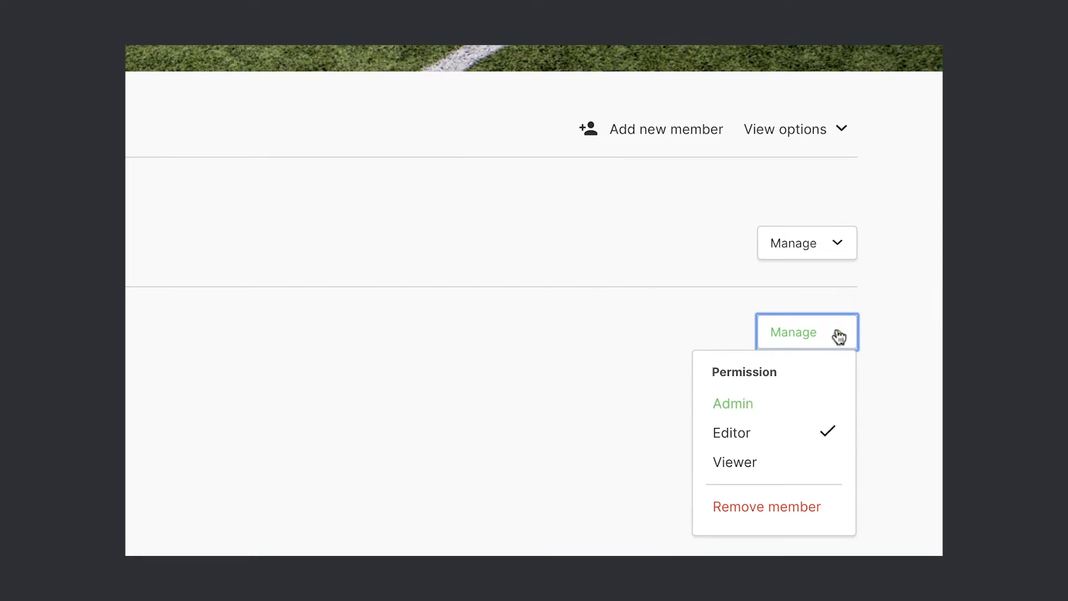
mouse_move(794, 455)
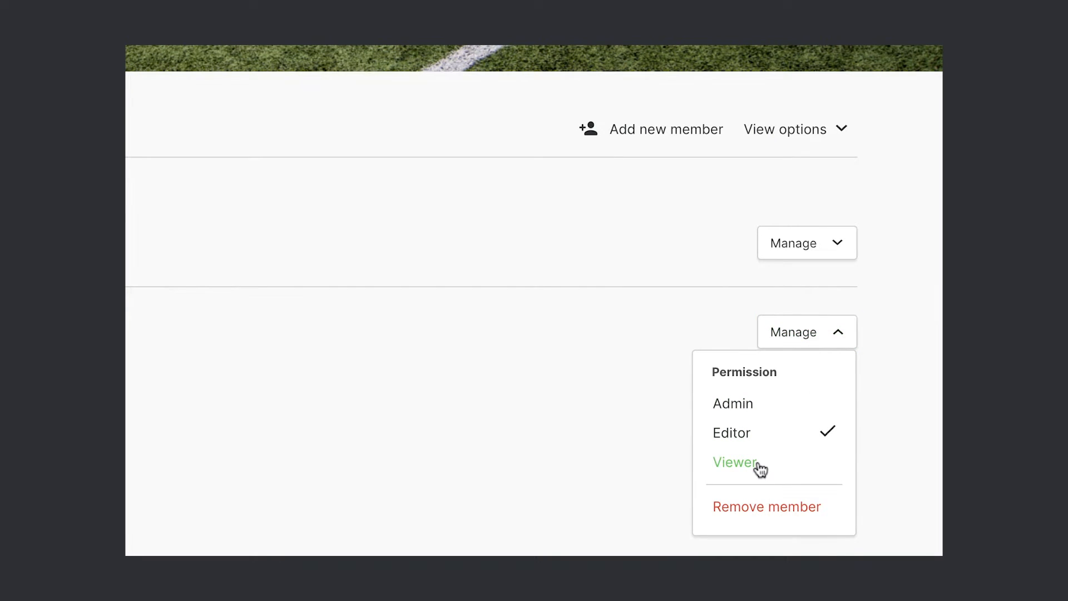
click(734, 461)
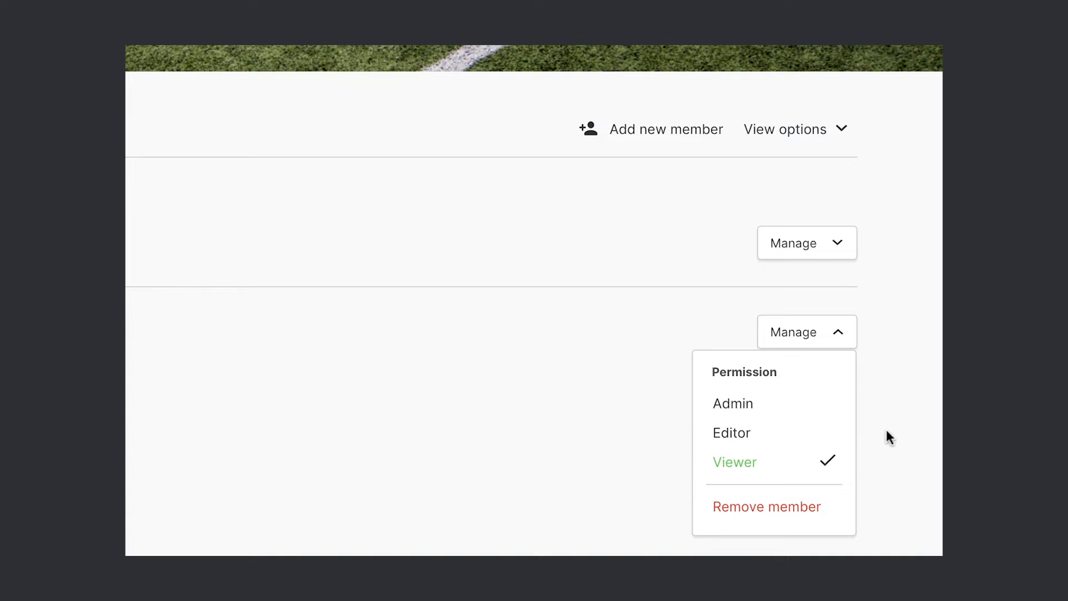
mouse_move(821, 524)
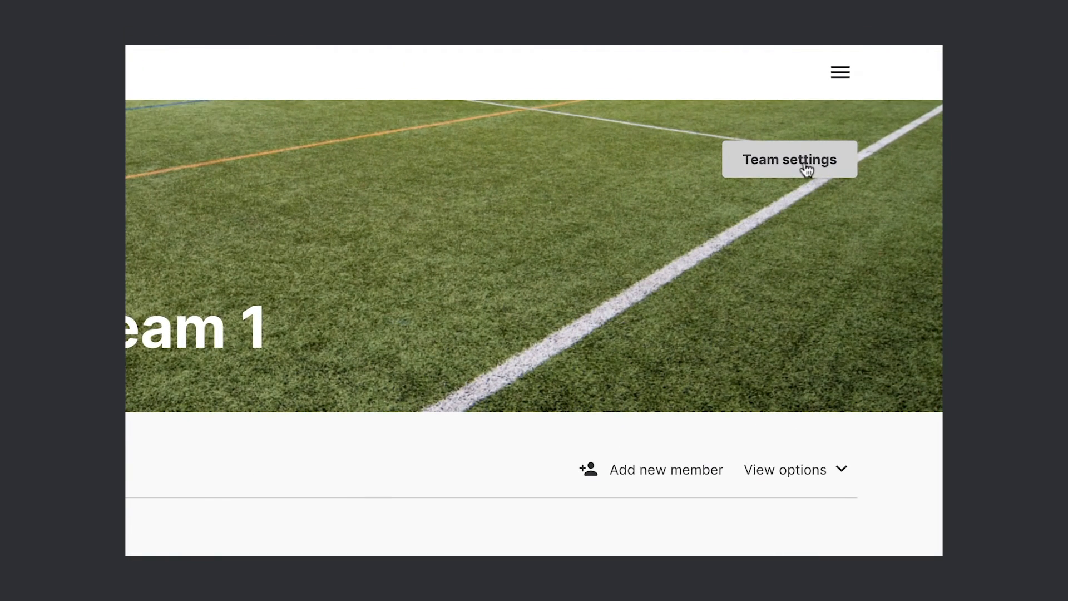
- Save Veo team 1's settings as a female team in the Veo Sport club
click(788, 159)
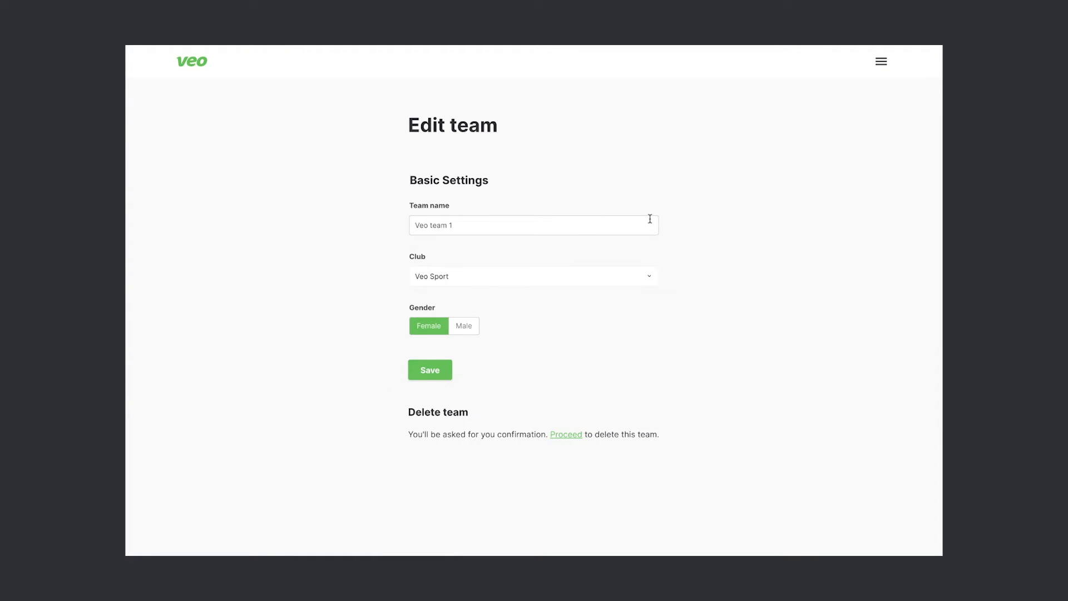
mouse_move(429, 332)
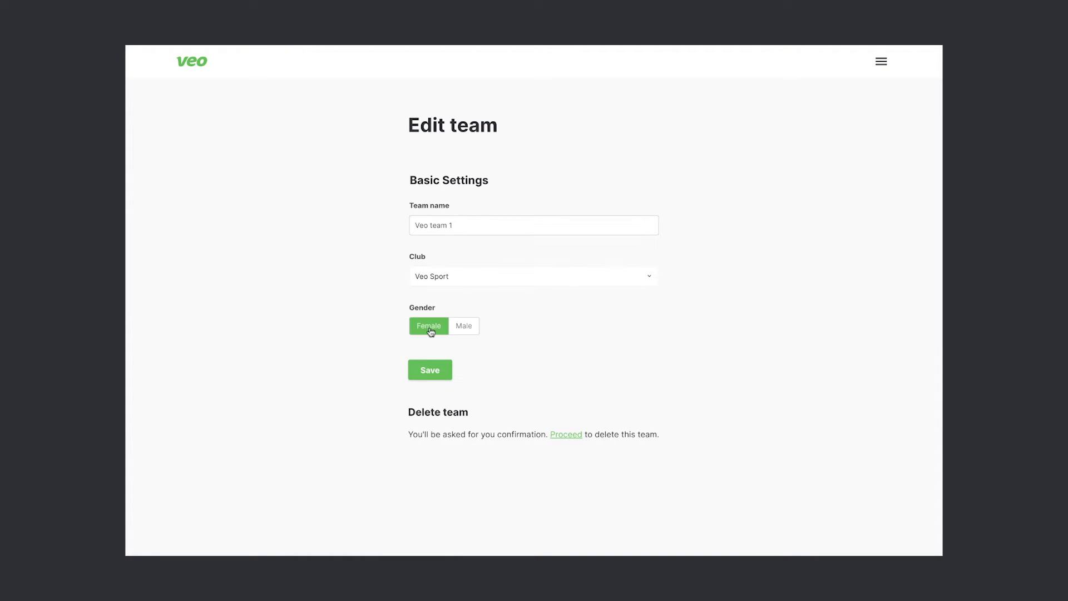
mouse_move(582, 444)
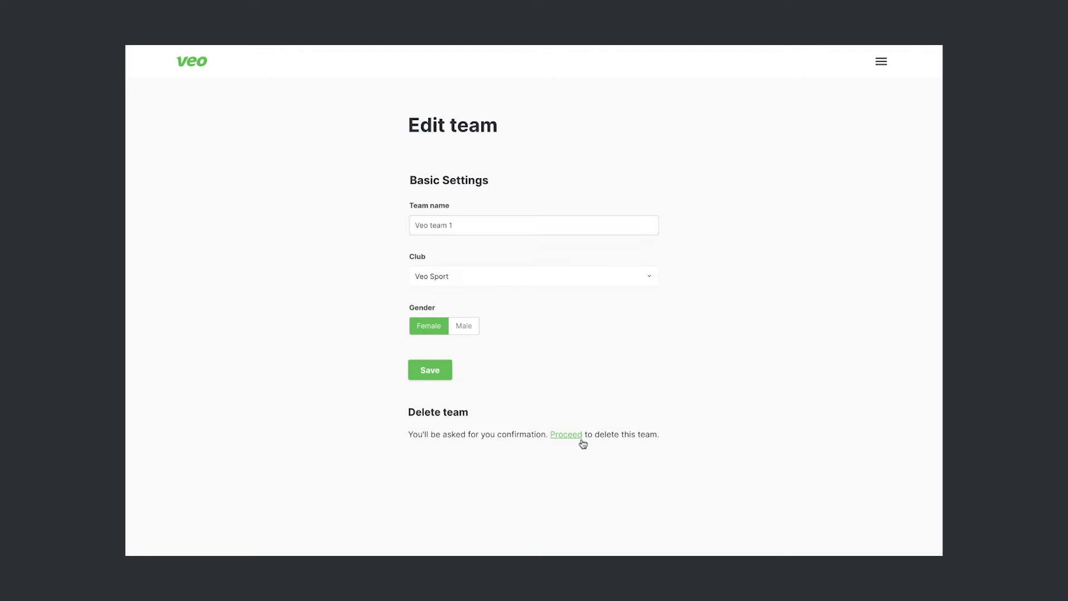
click(429, 369)
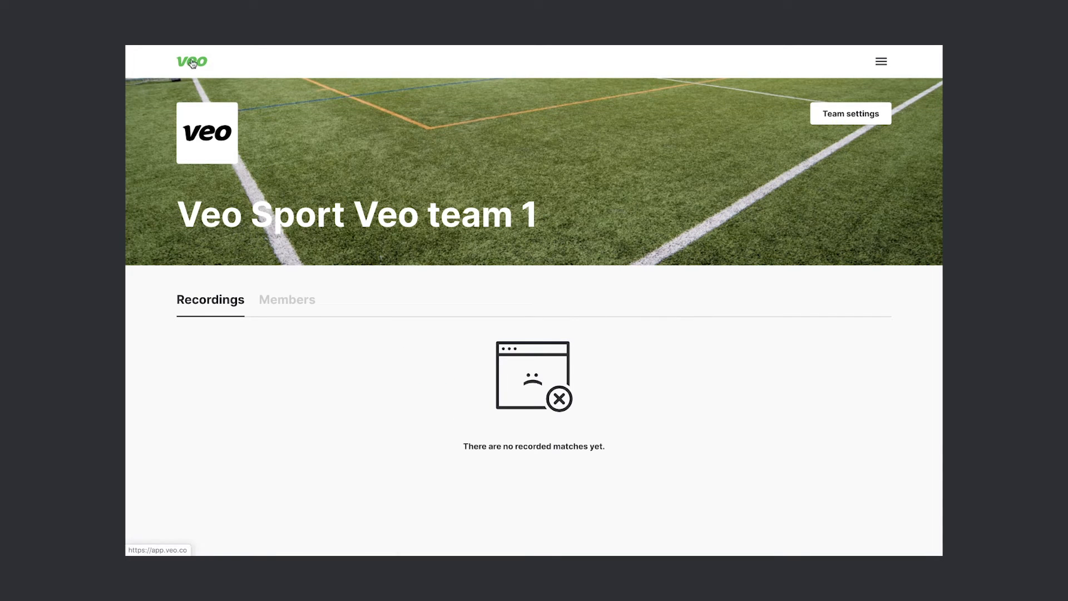
- Check on the Teams list that Veo team 1 has two members, then return to Videos
click(191, 61)
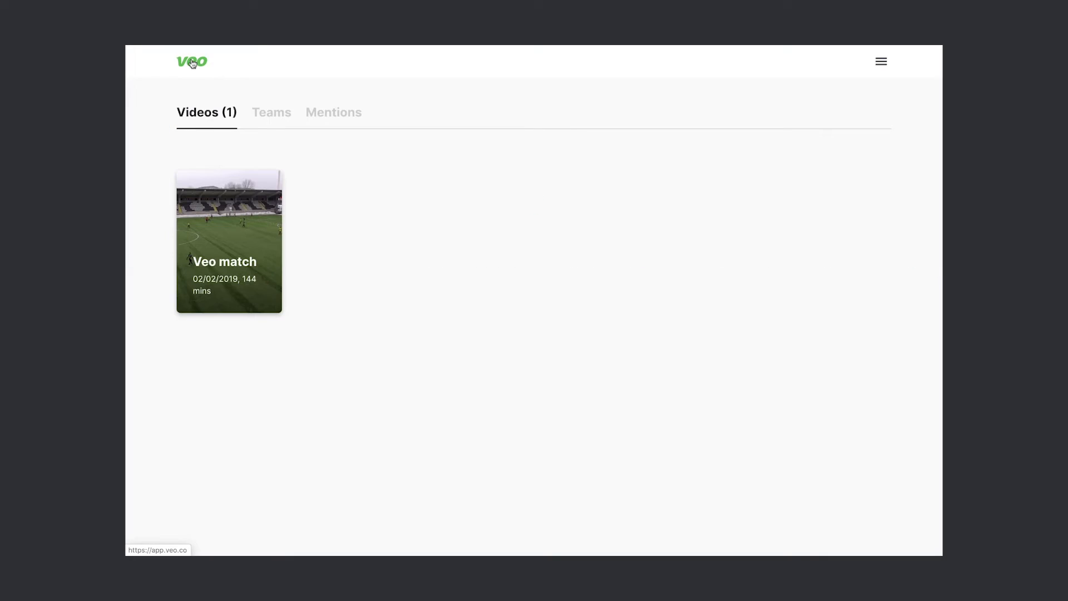
click(271, 113)
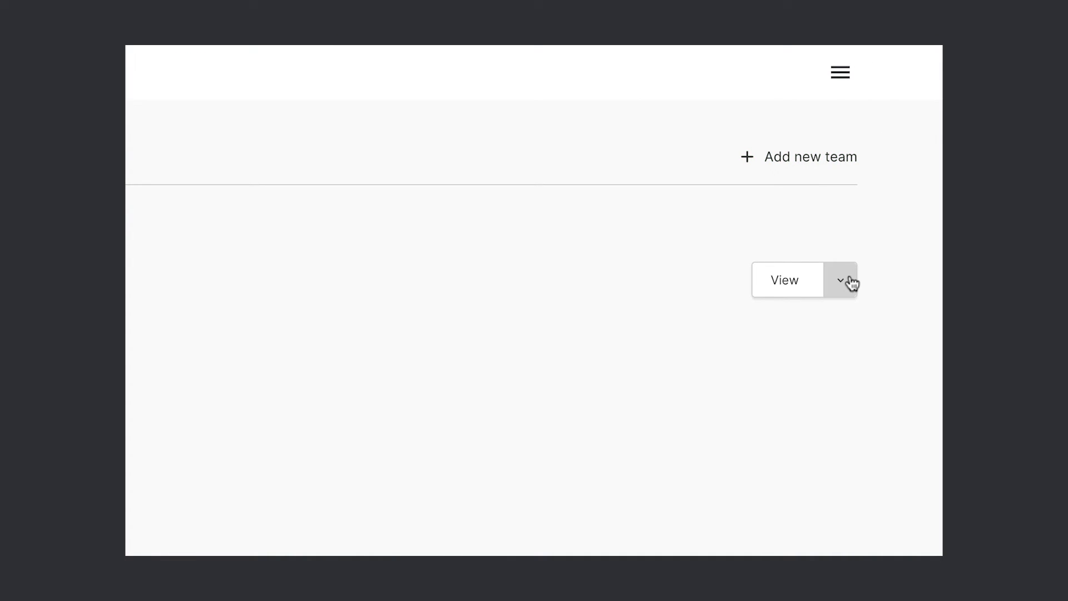
click(840, 280)
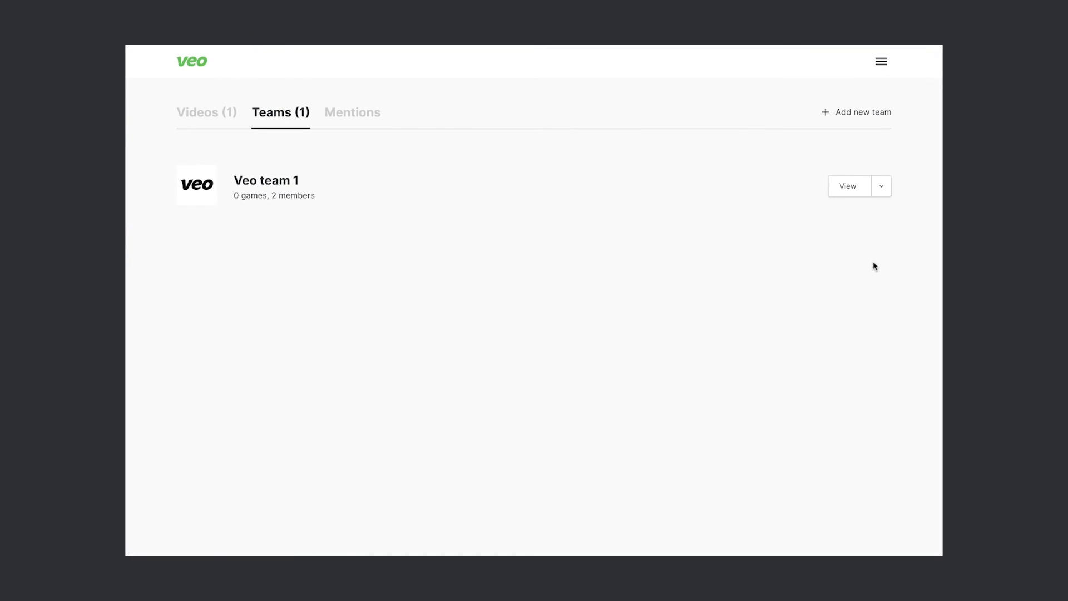
mouse_move(266, 180)
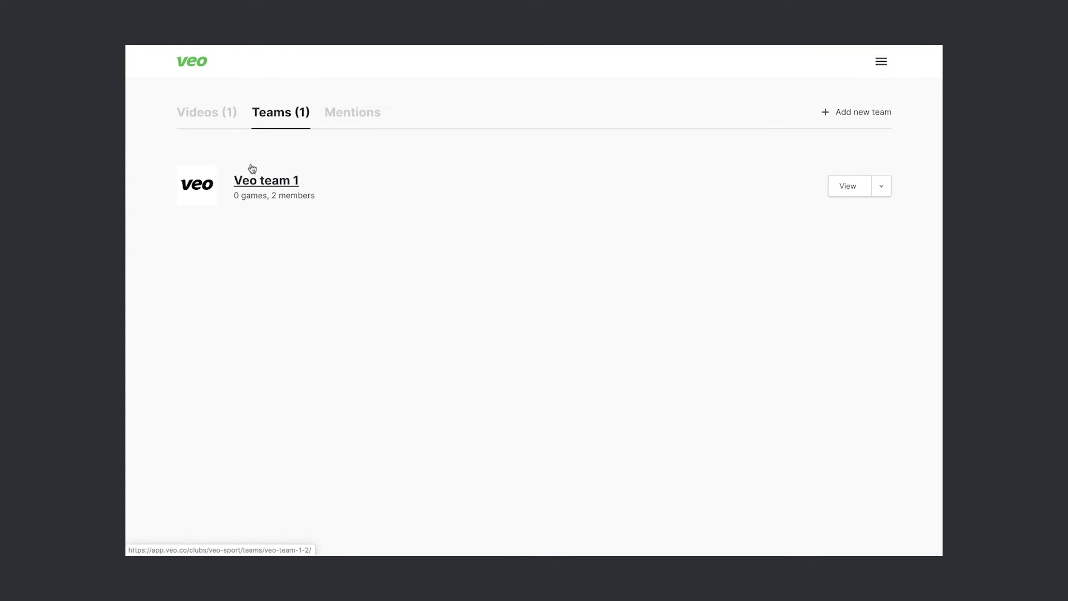
click(200, 113)
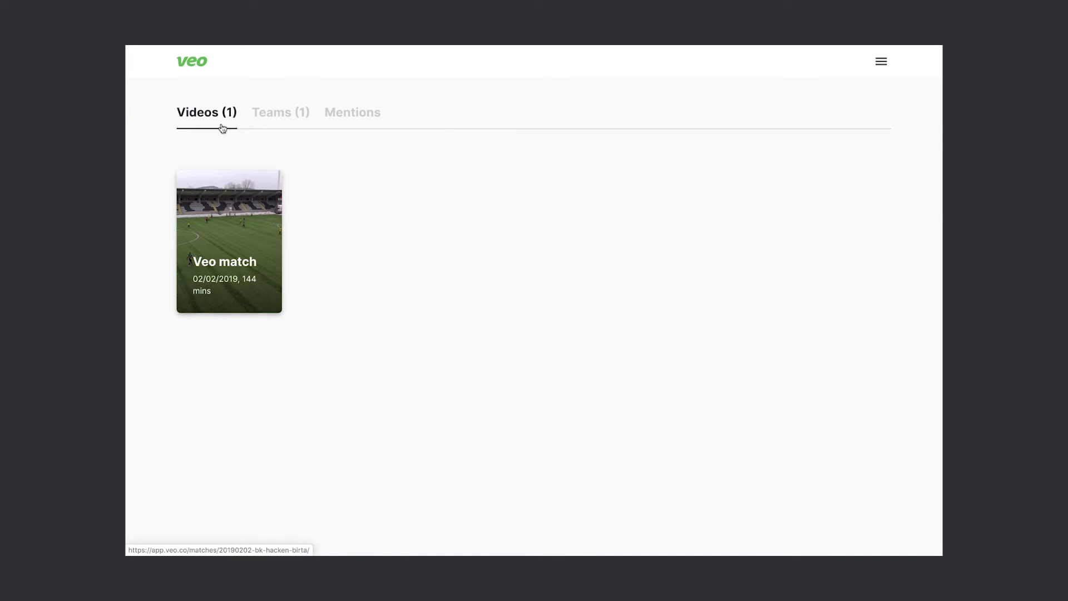
- Edit the Veo match recording to set Your team to Veo team 1 and save
click(229, 242)
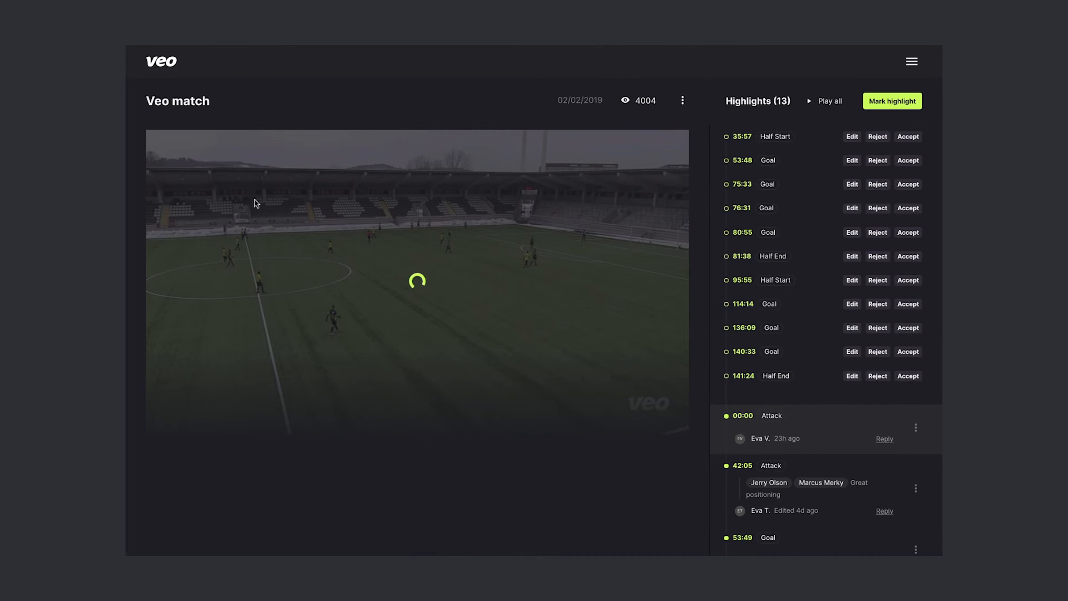
click(683, 100)
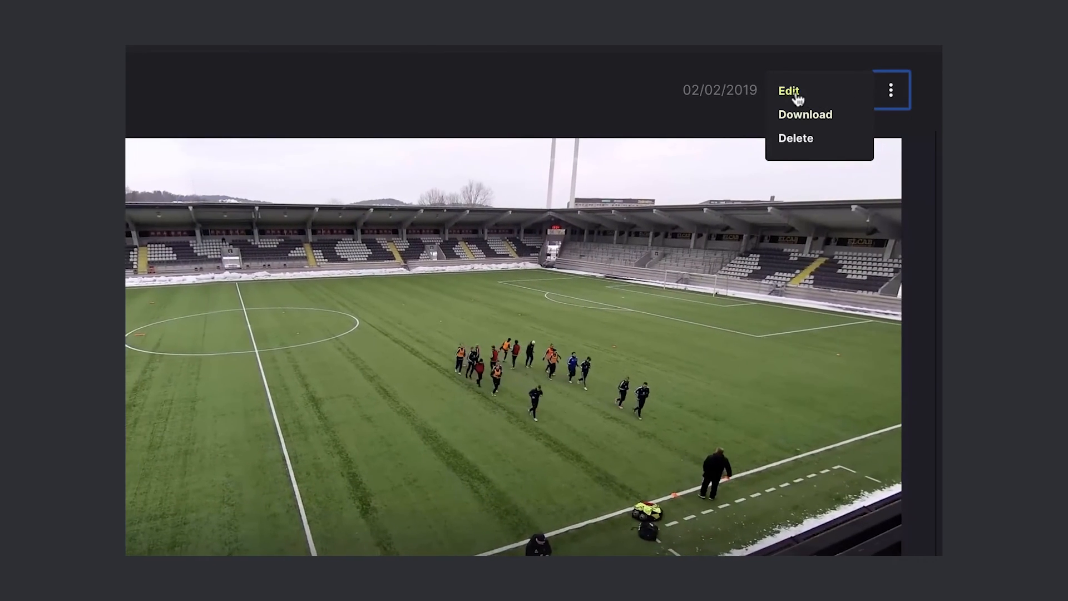
click(787, 90)
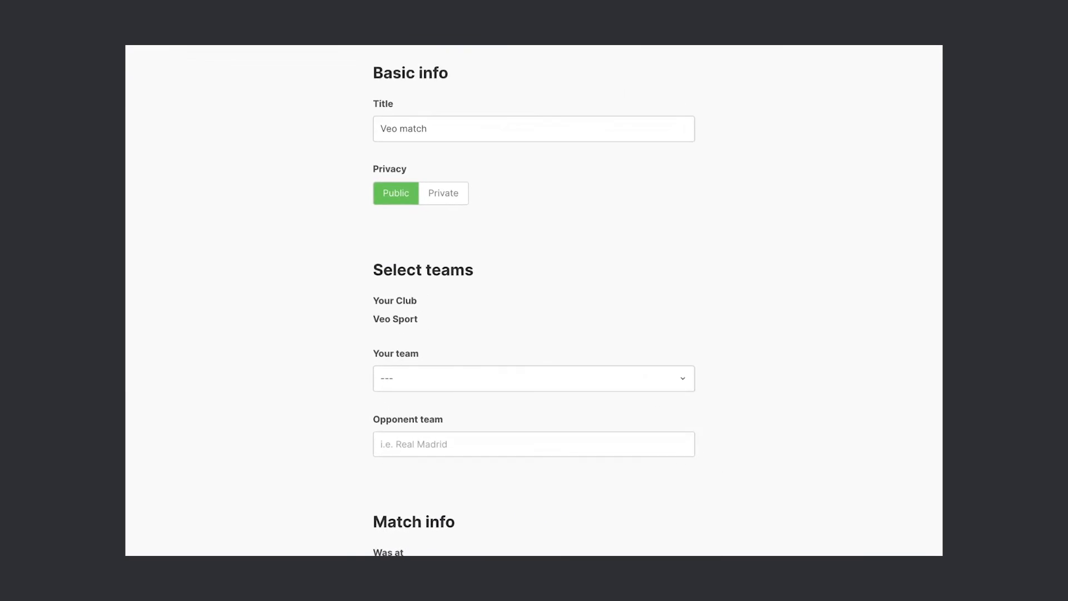
click(533, 378)
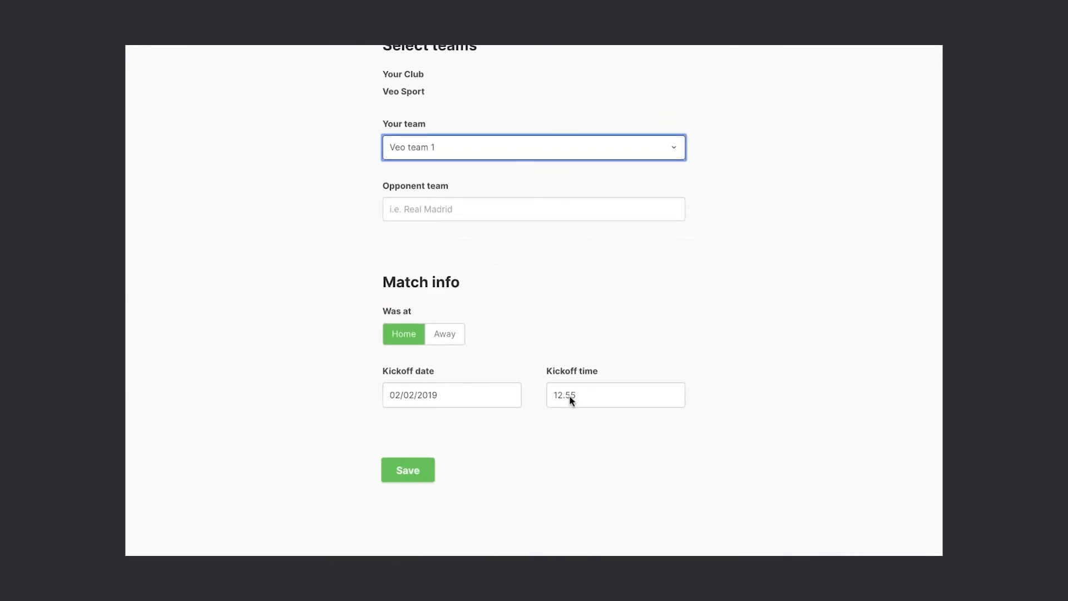
click(407, 470)
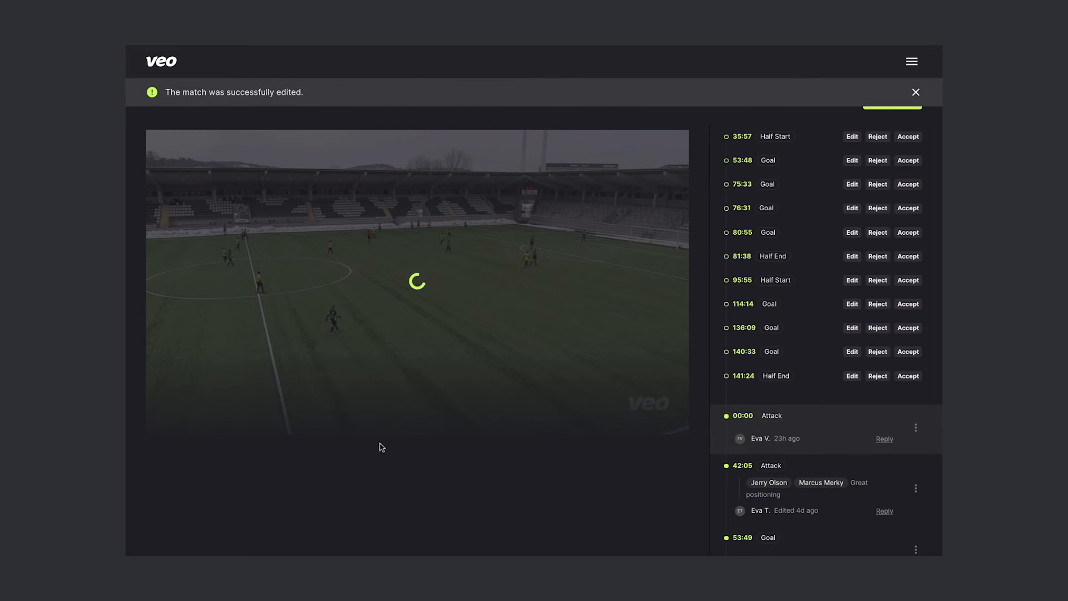
- Verify Veo team 1's page lists the Veo match, then return to the home page
click(915, 93)
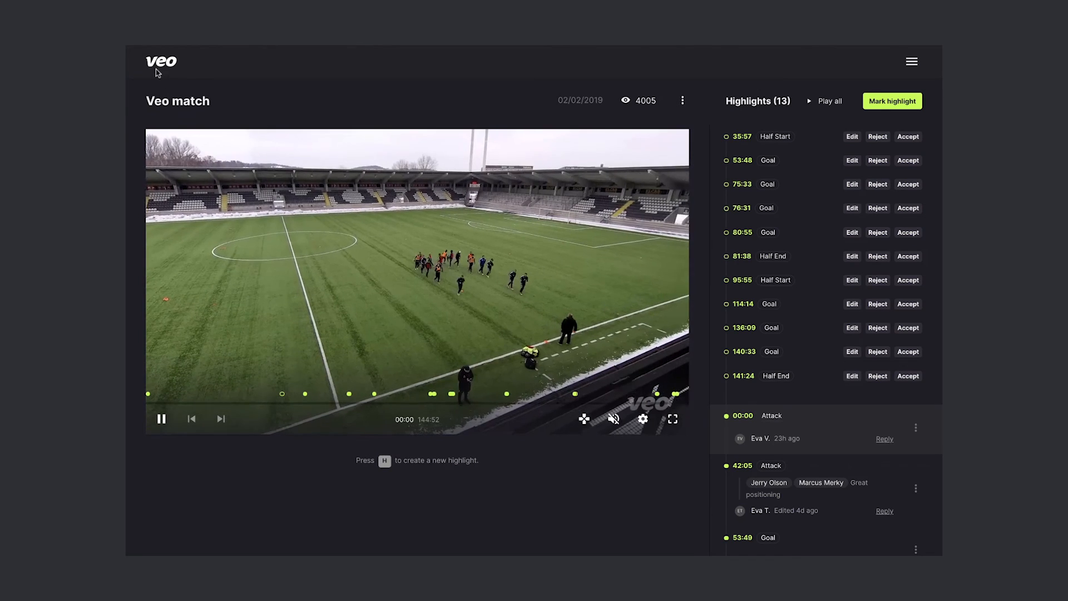
click(161, 61)
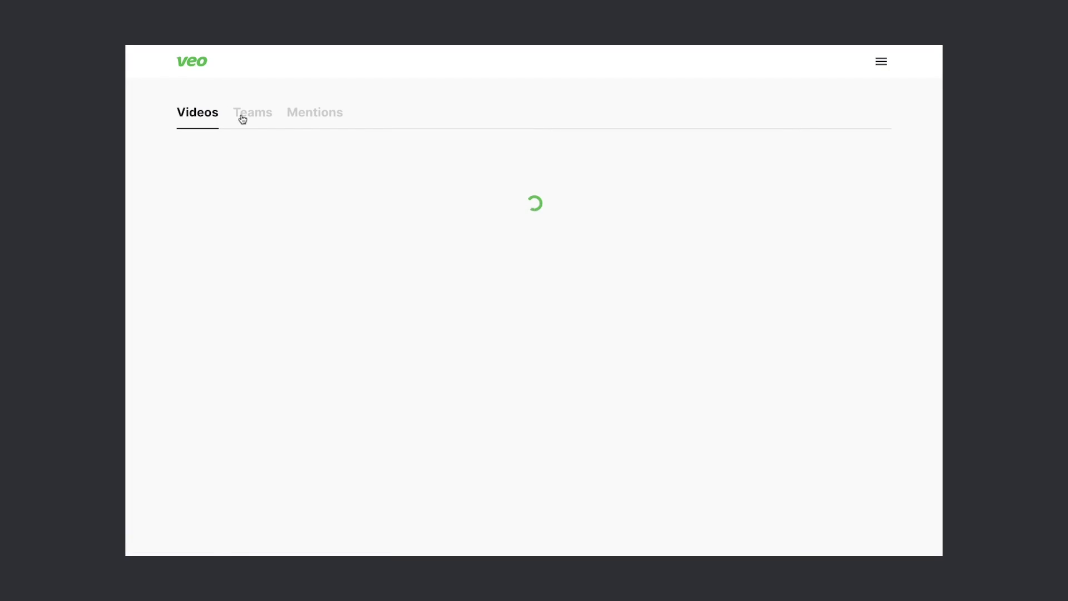
click(252, 113)
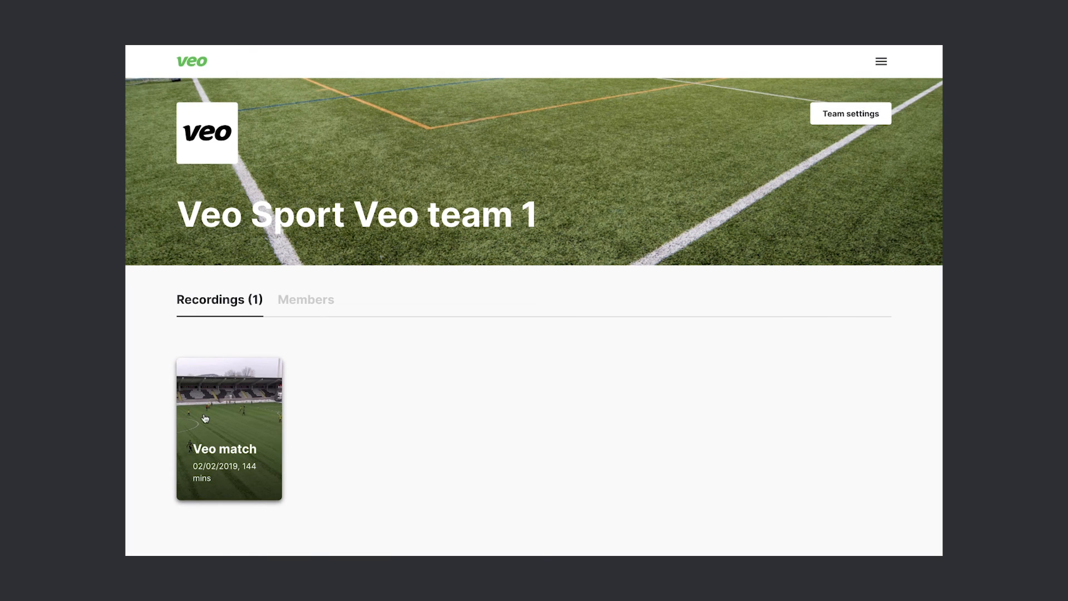
mouse_move(229, 427)
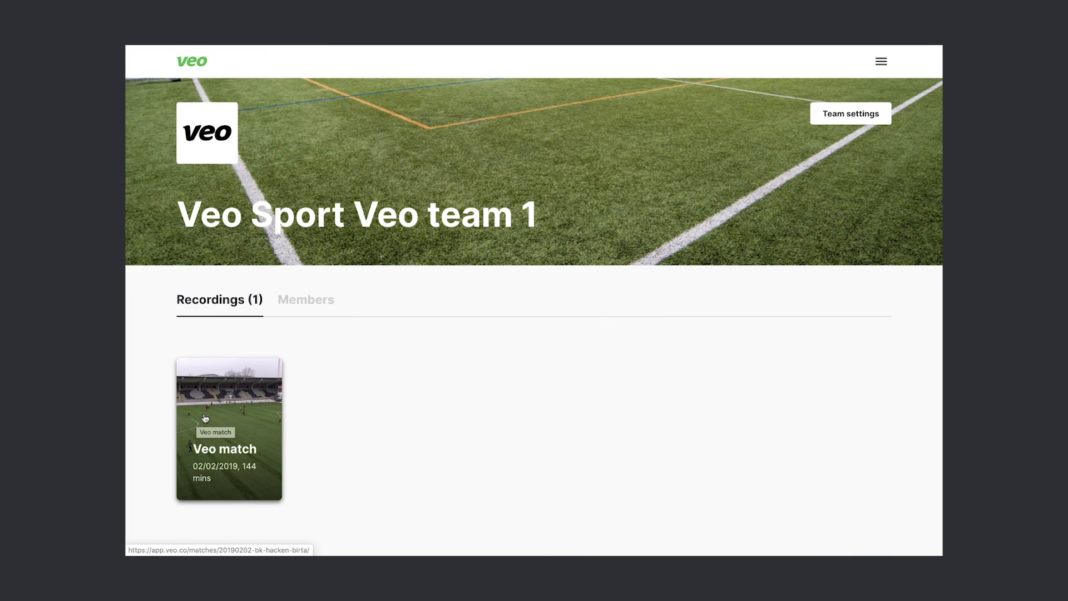
mouse_move(191, 144)
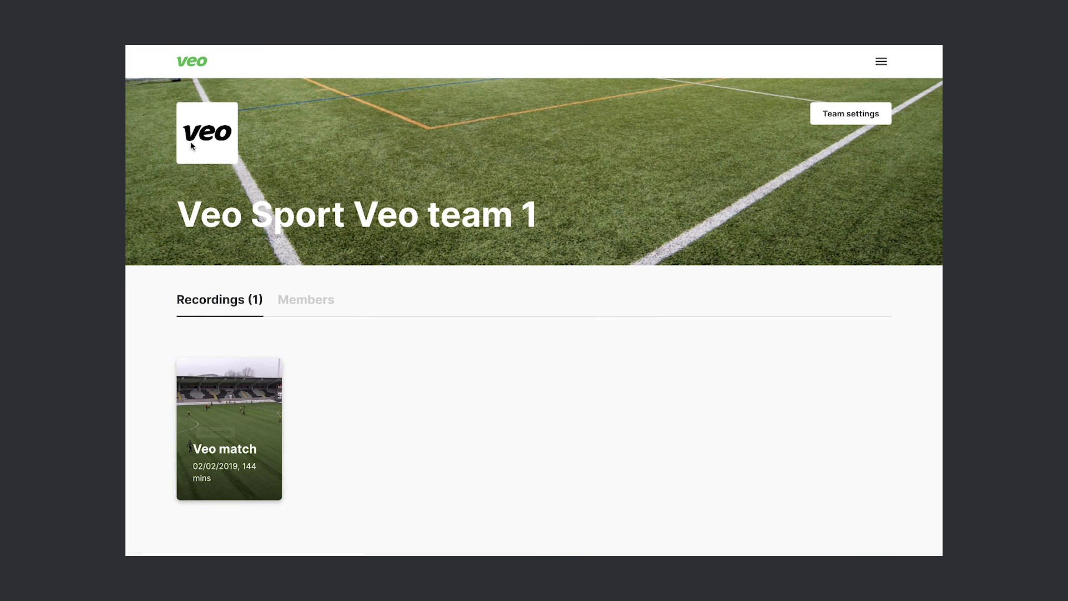
click(191, 61)
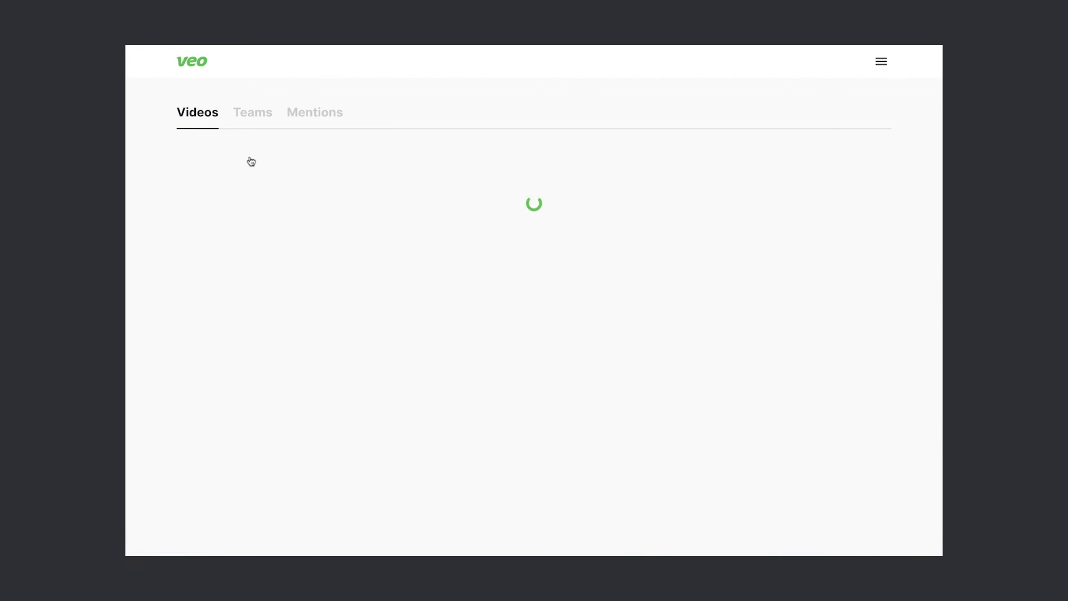